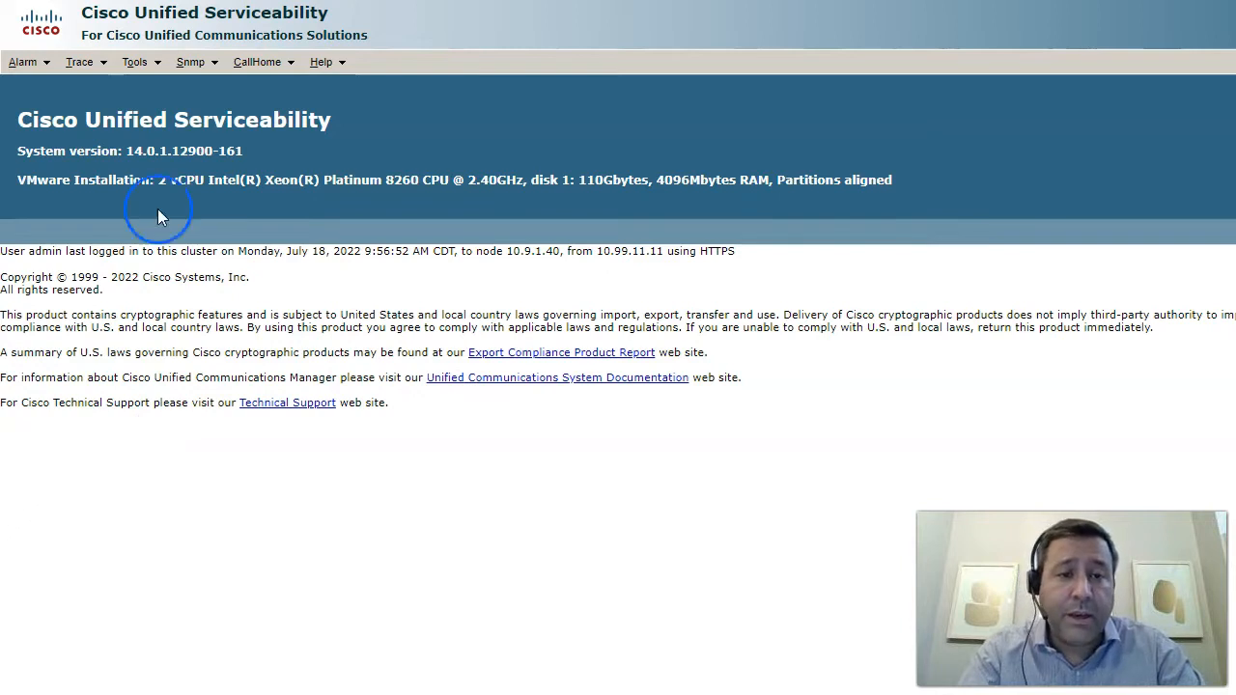
Go to the SNMP V3 User page and start adding a new user
click(191, 62)
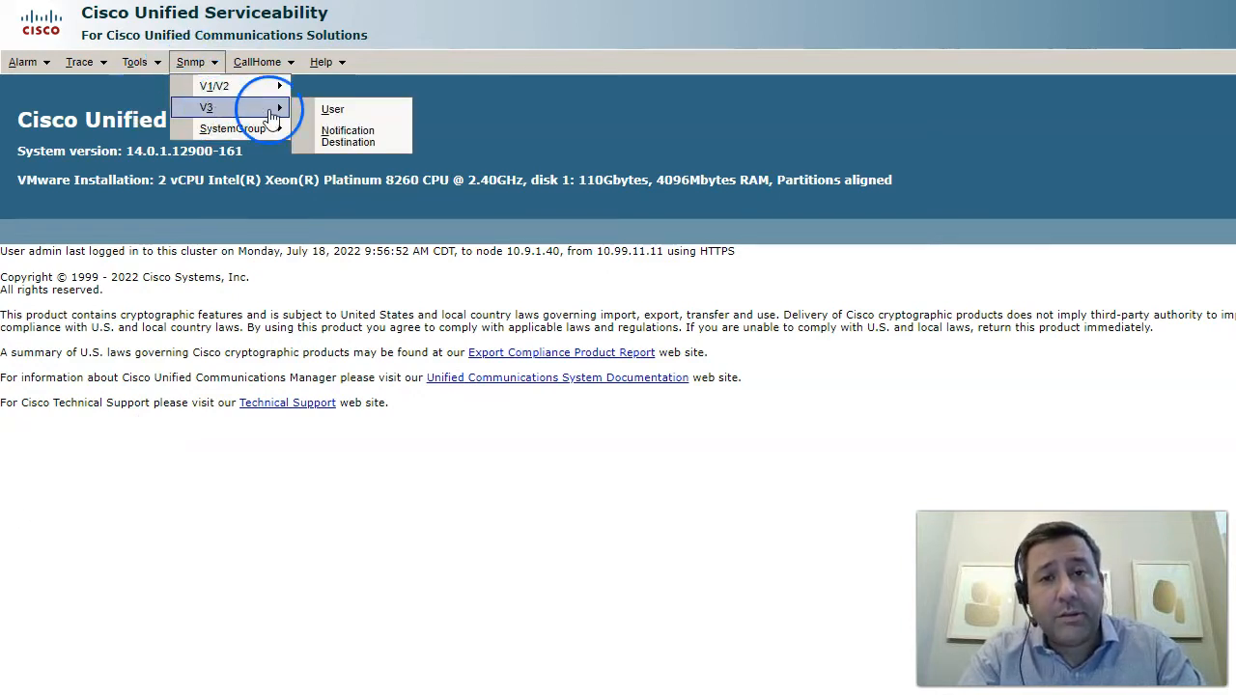
click(332, 108)
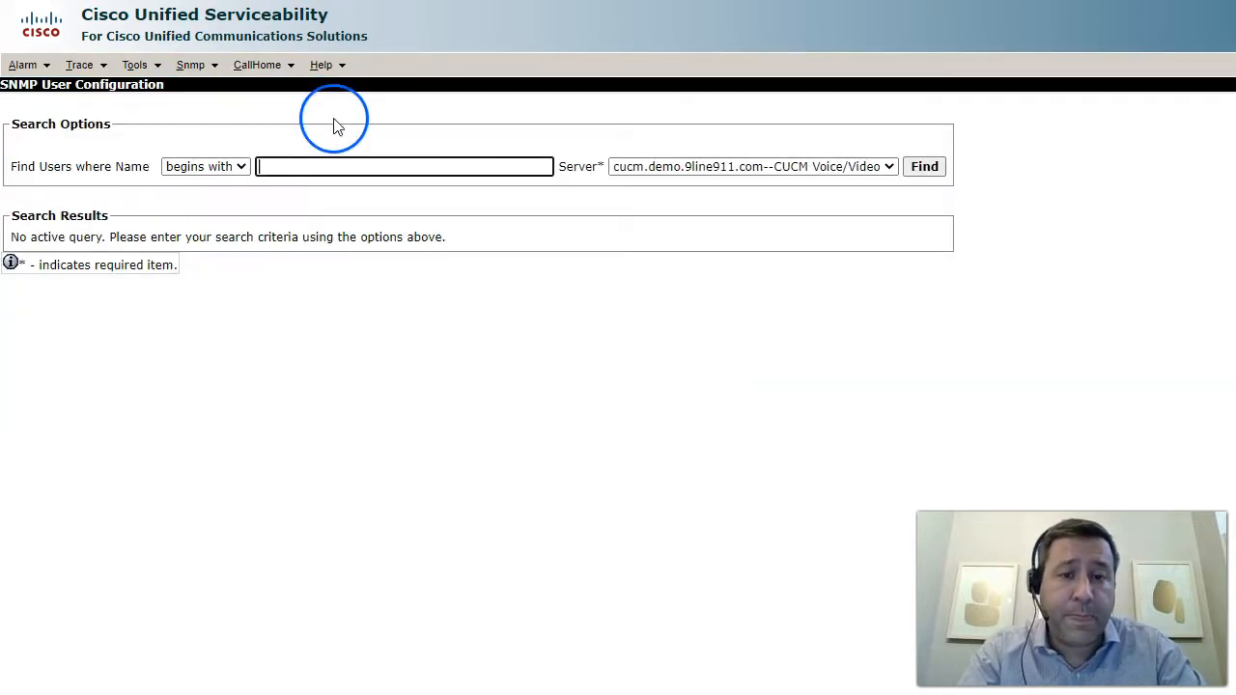
click(923, 166)
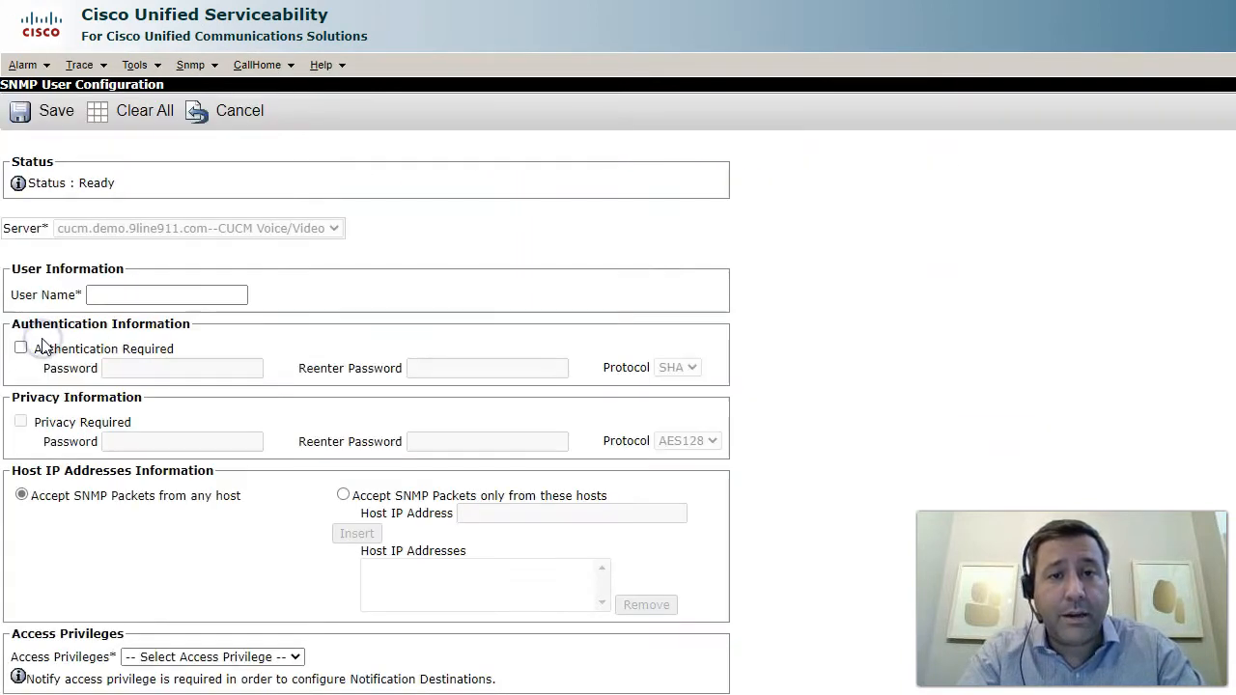
Name the user 9linesnmp, require authentication, and enter its password
text(9li)
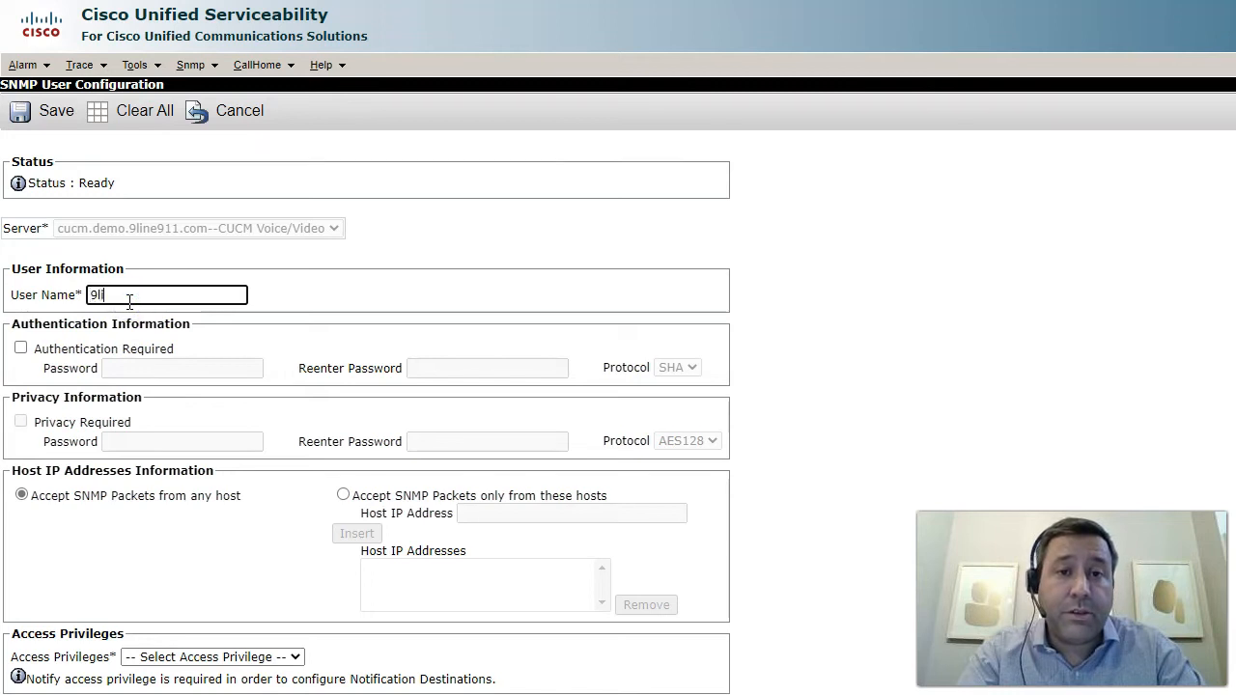
click(21, 348)
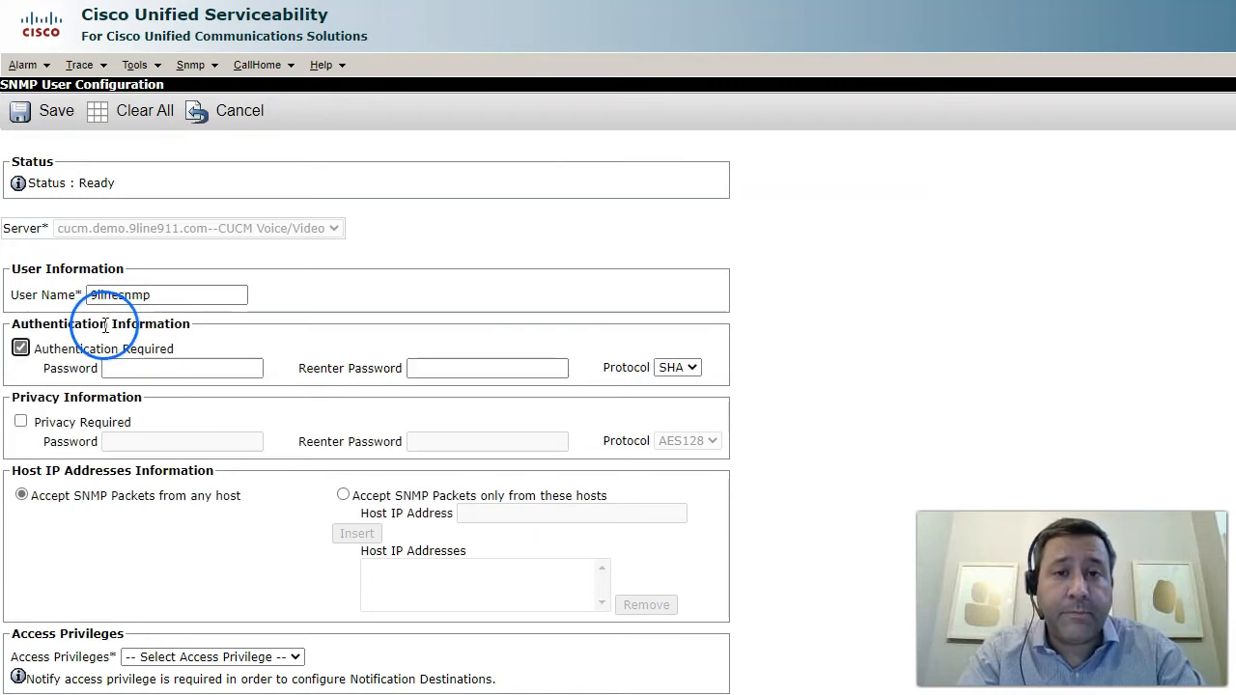
click(488, 368)
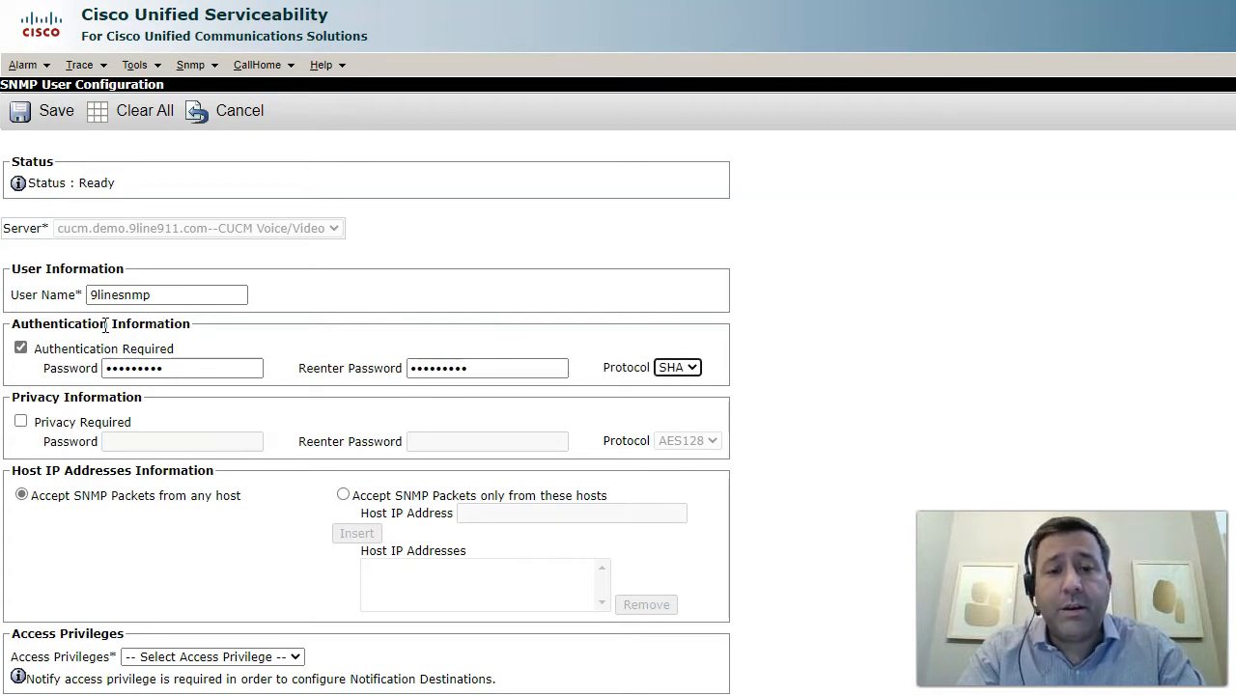
Use SHA authentication, require AES128 privacy, and accept packets only from specific hosts
click(678, 367)
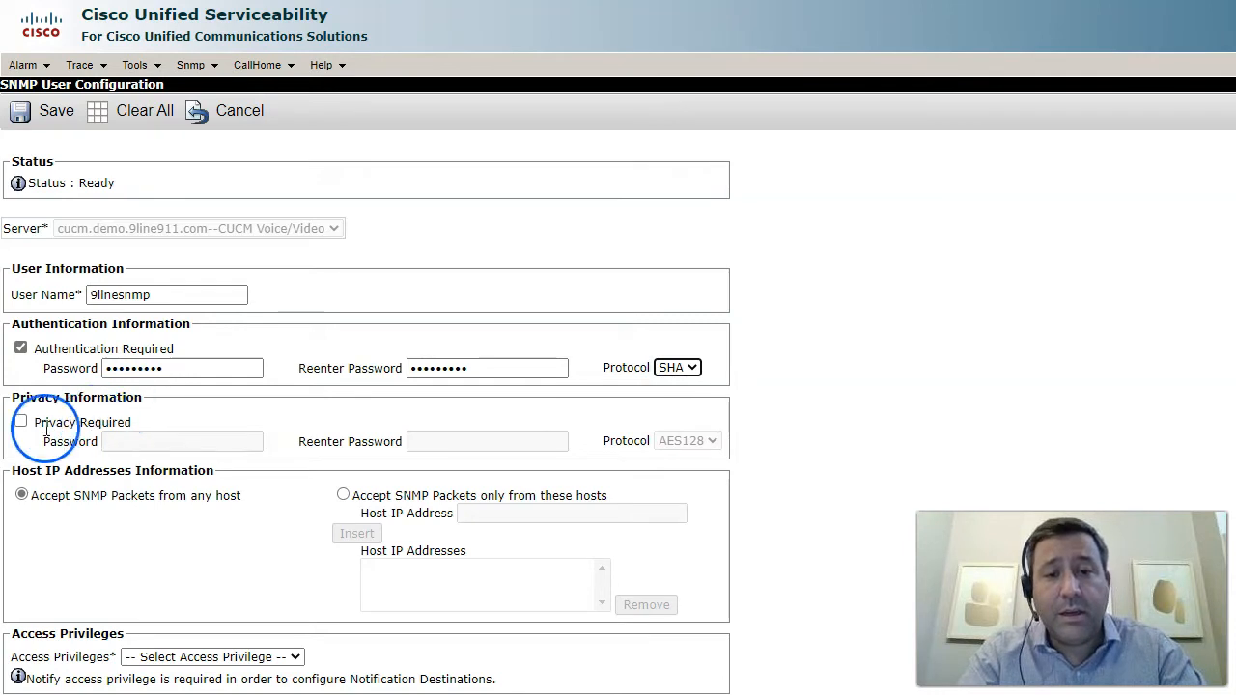
click(21, 422)
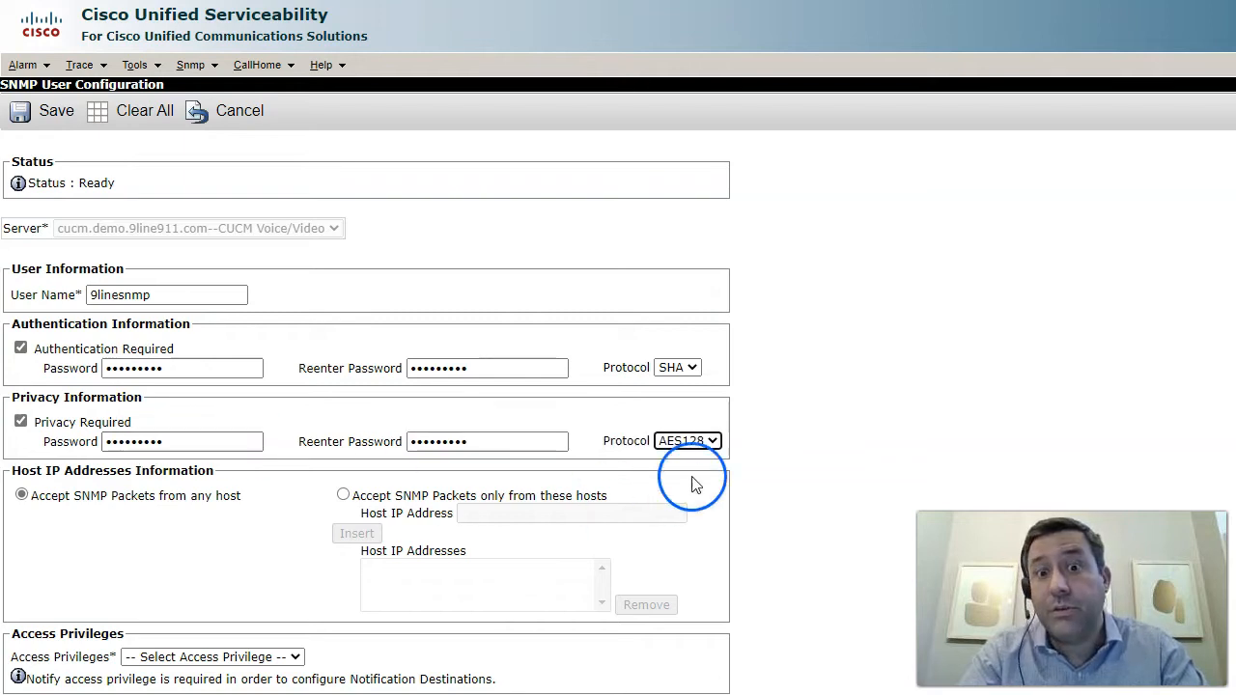
mouse_move(203, 526)
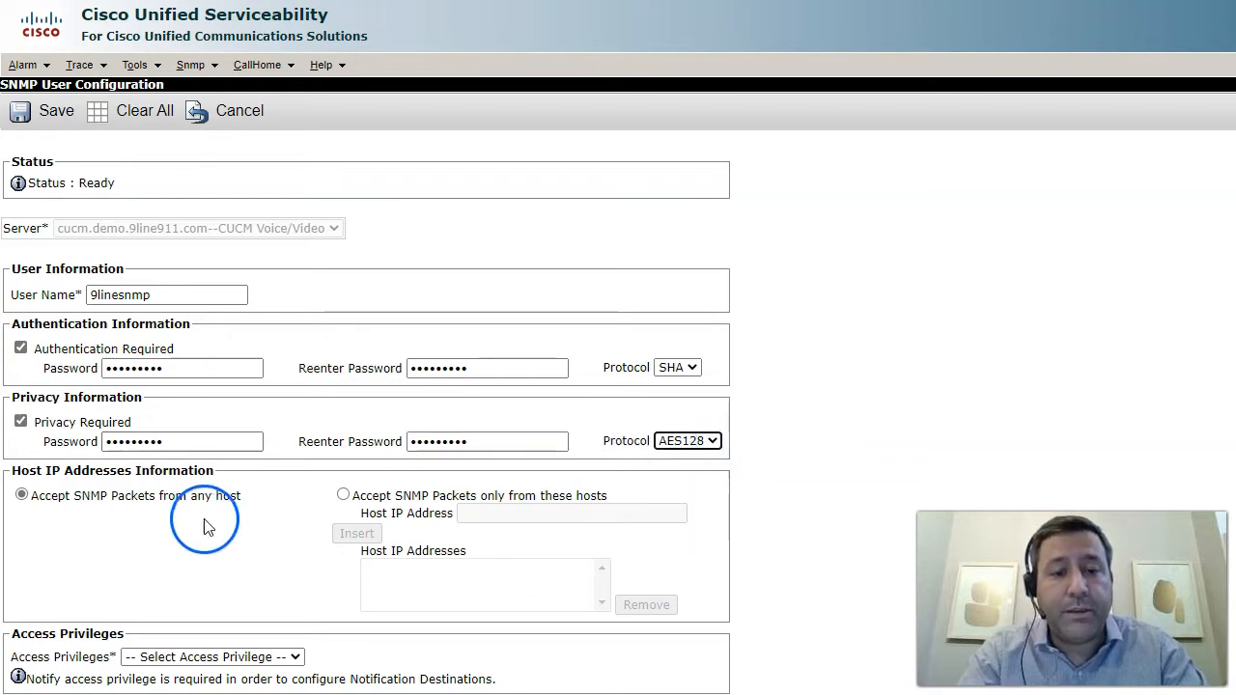
click(343, 493)
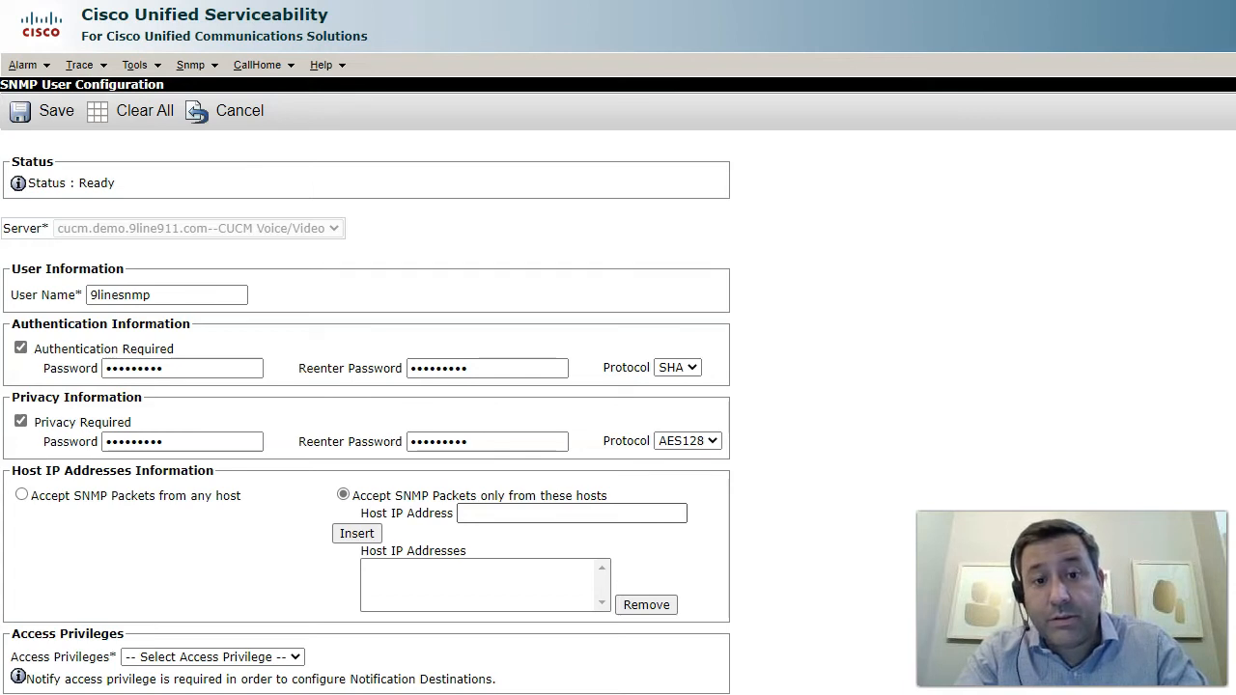
Add host IP 10.56.10.9 to the allowed hosts list
text(10.56.1)
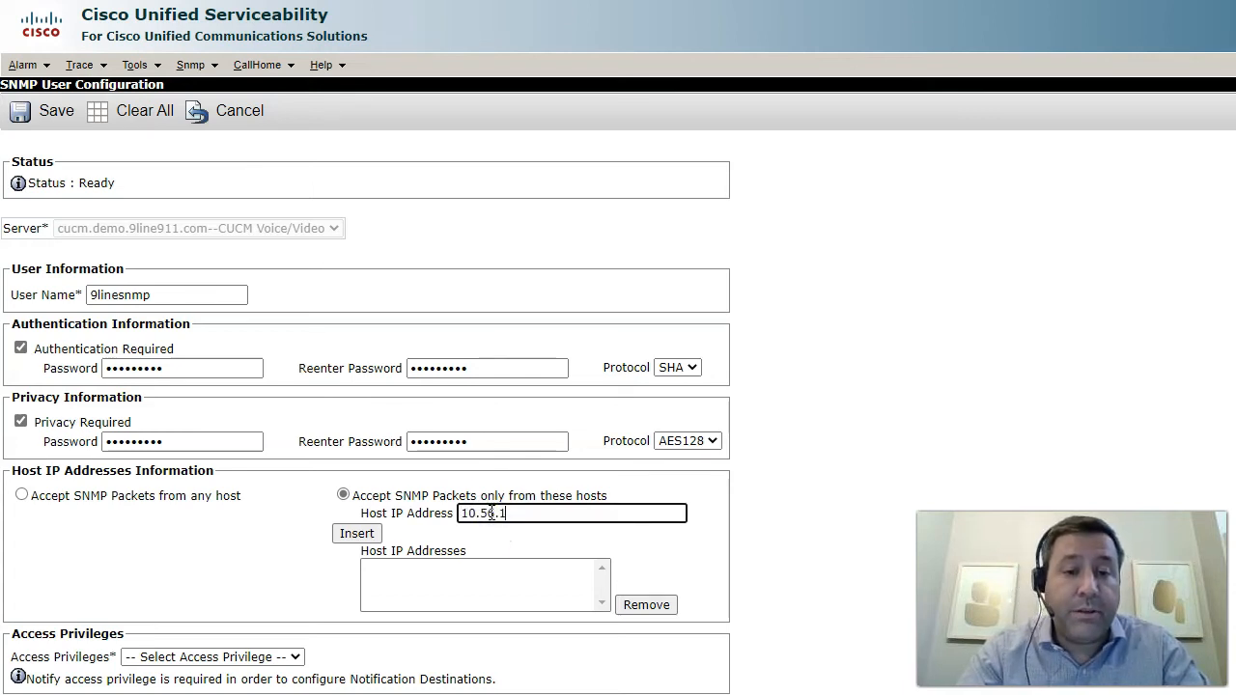
click(357, 533)
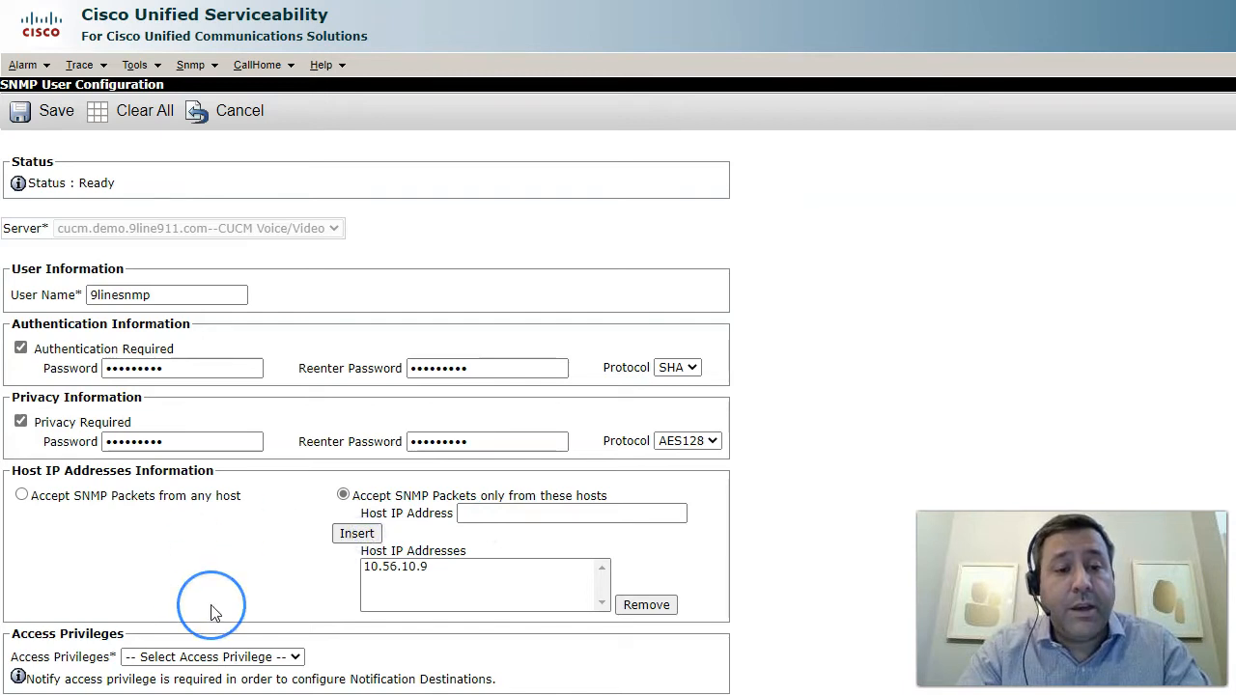
Set the user's Access Privileges to ReadOnly
click(212, 657)
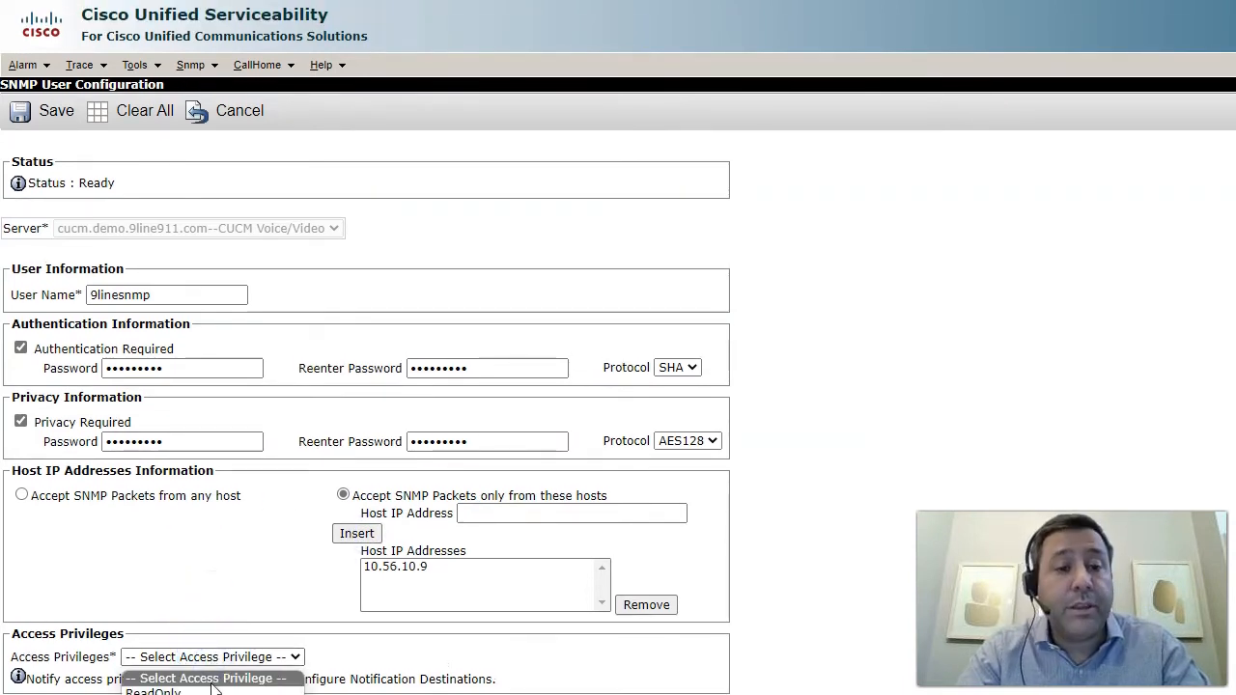
click(153, 692)
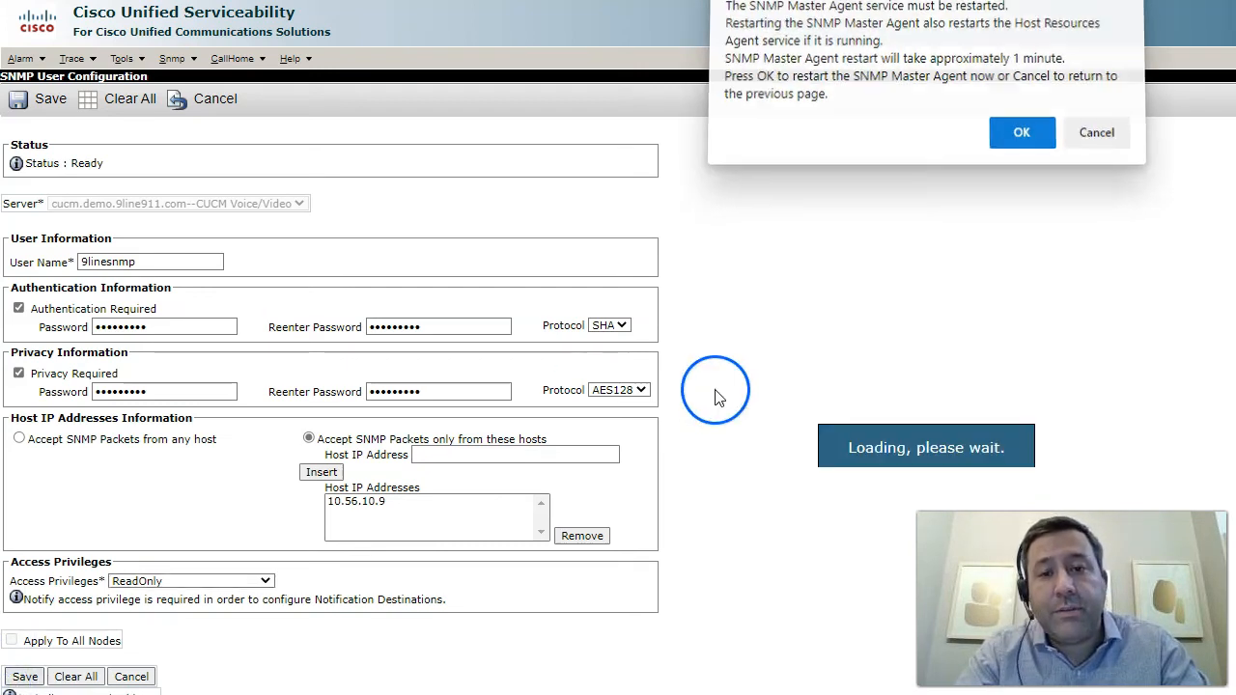
Confirm the SNMP Master Agent restart after saving the user
click(1020, 132)
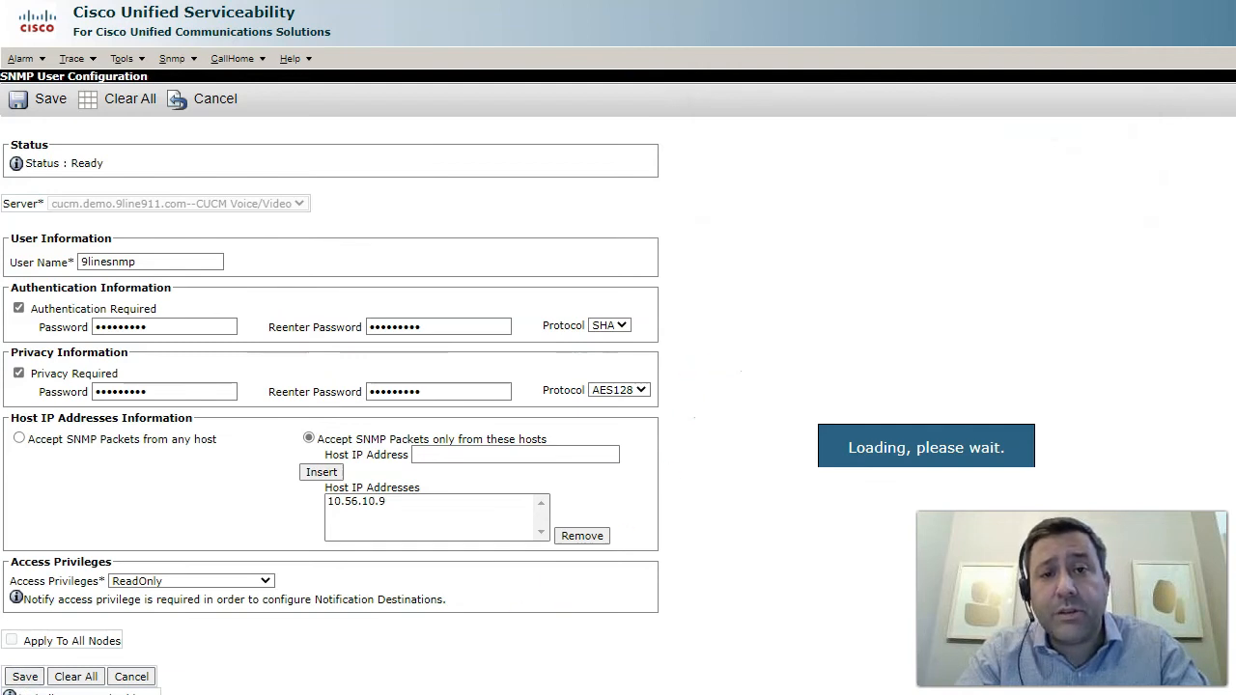